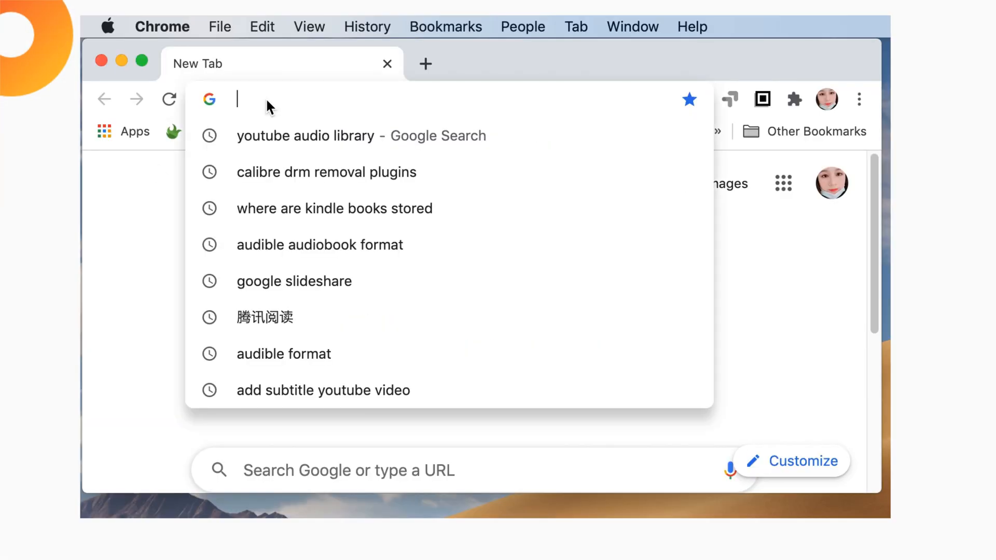
- Visit epubor.com/kcr-converter.html and scroll through the KCR Converter page
type("epubor.com/kcr-converter.html")
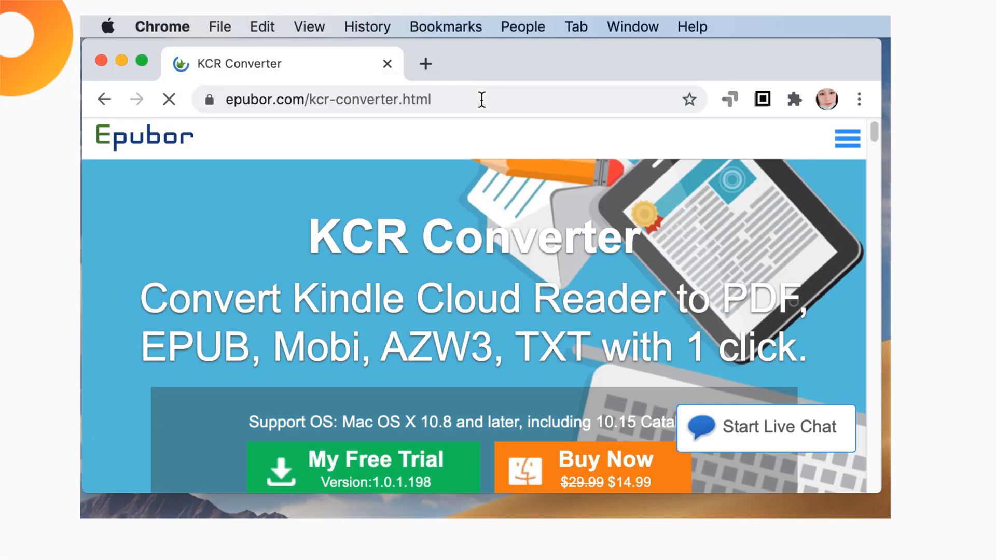
left_click(327, 99)
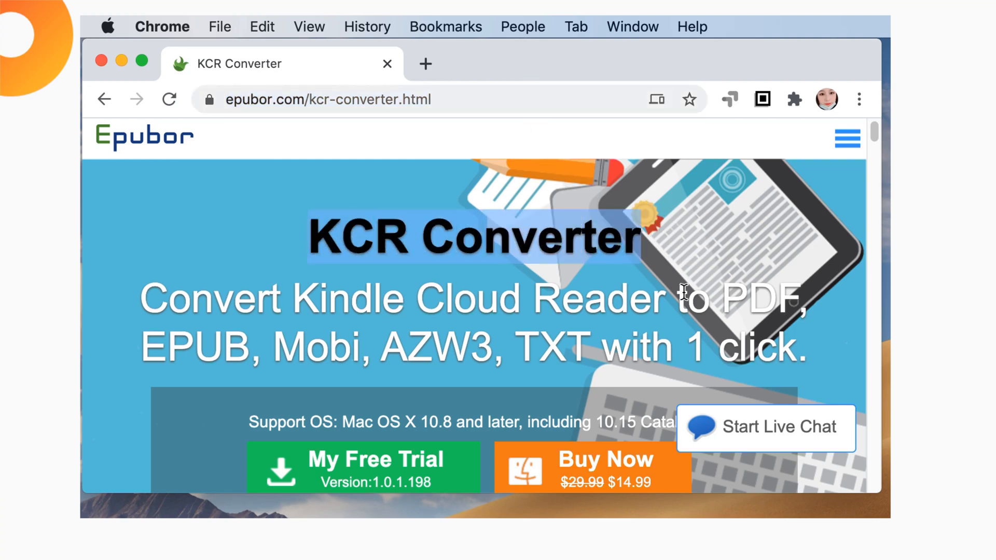
mouse_move(851, 318)
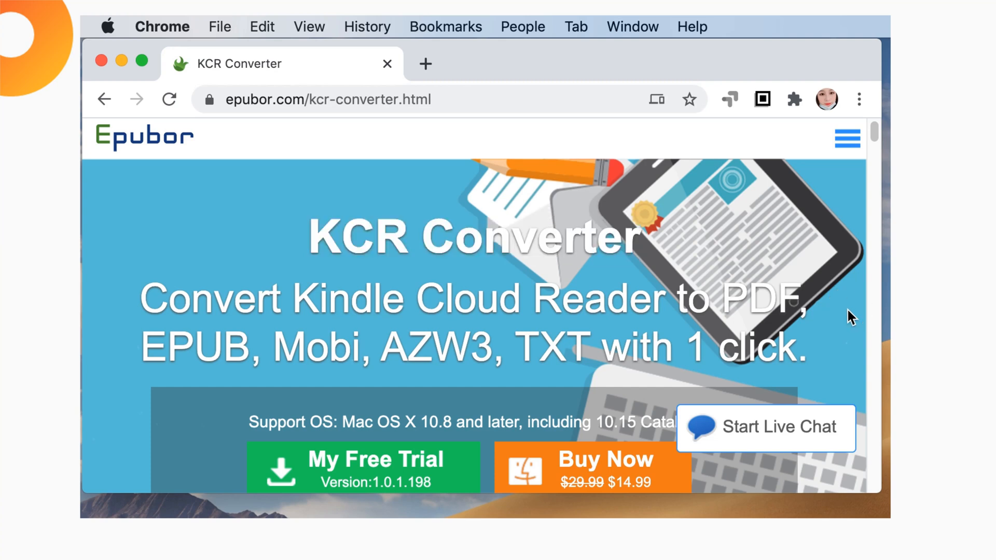
scroll("down", 3)
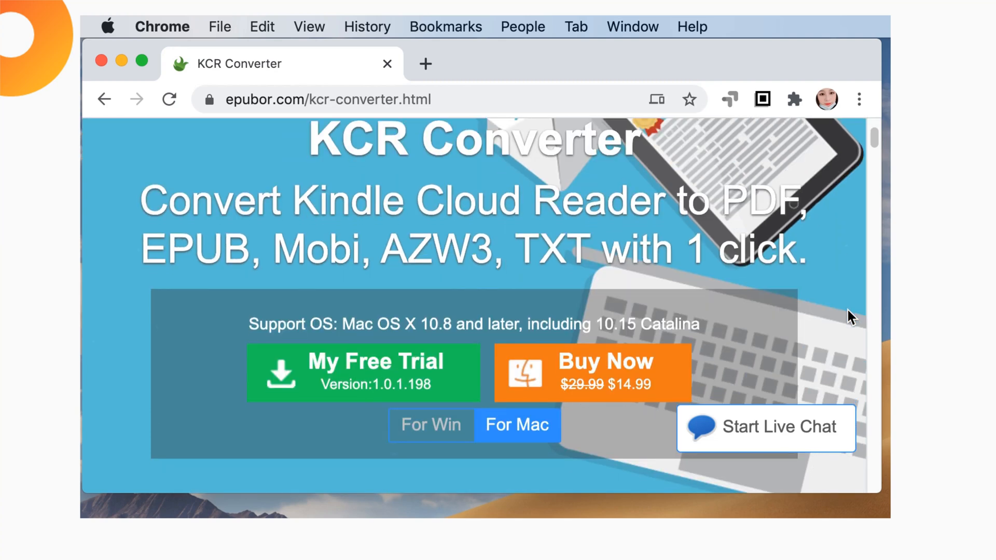
scroll("down", 3)
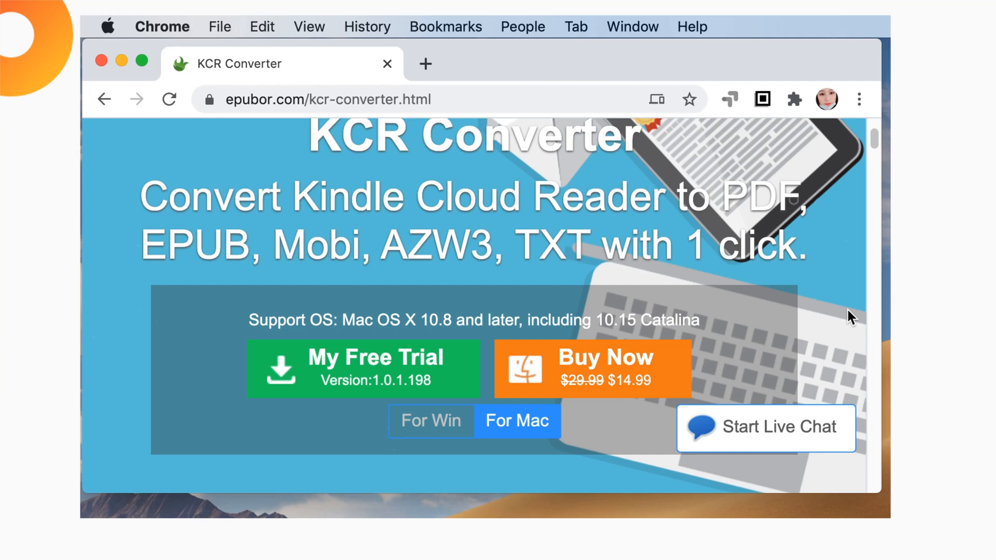
- Go to read.amazon.com and sign in to load the Kindle Cloud Reader library
left_click(425, 64)
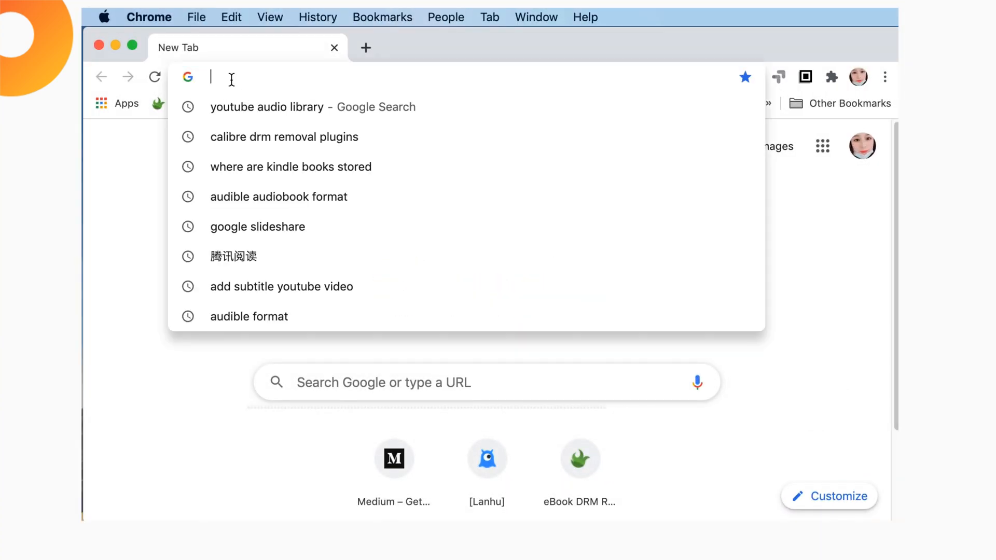
type("read")
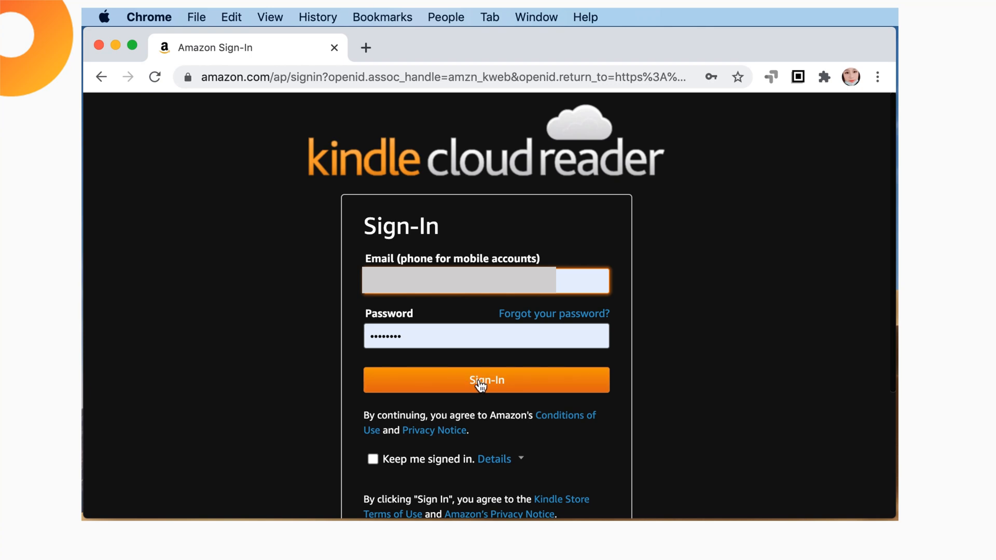
left_click(486, 380)
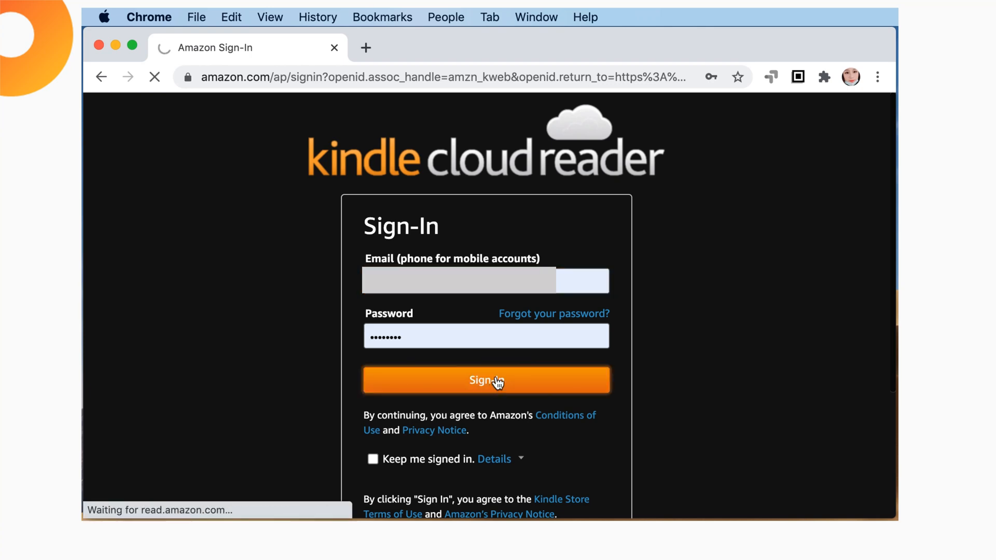
left_click(486, 381)
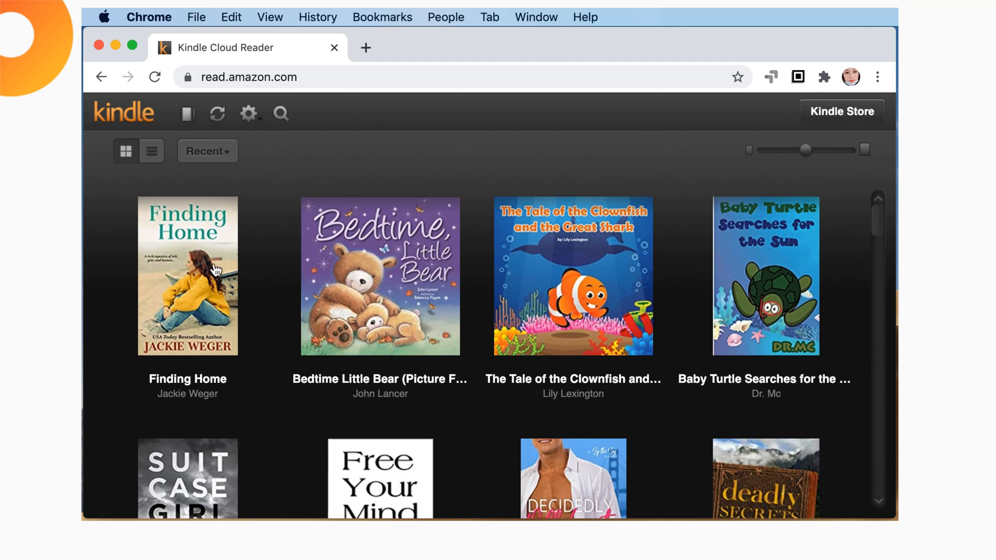
mouse_move(194, 275)
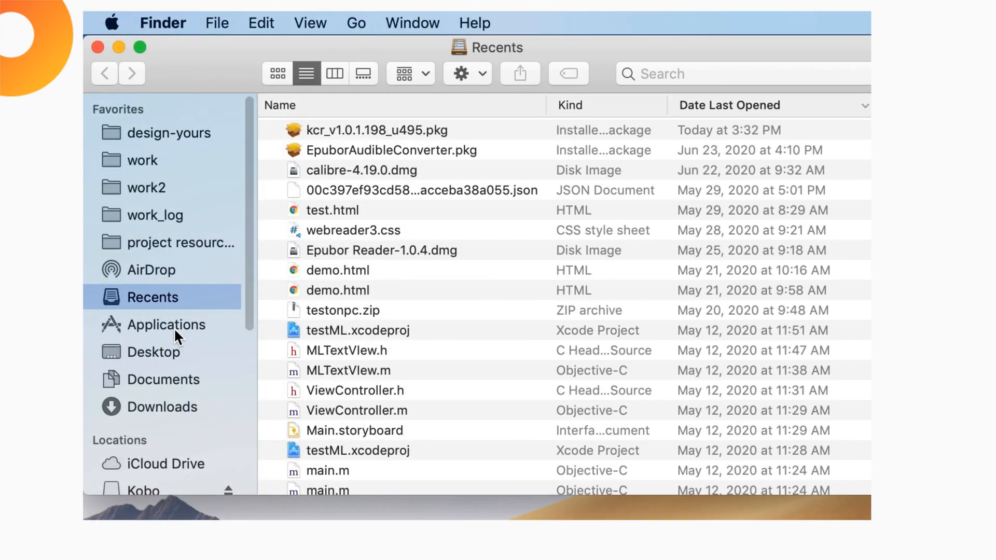
- Launch Epubor-kcr-converter from the Finder Applications folder
left_click(169, 325)
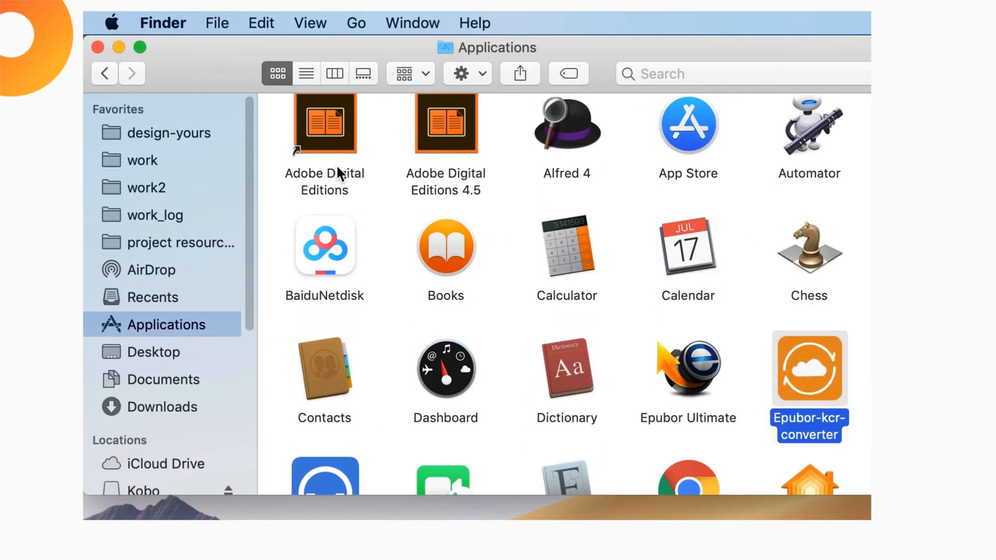
double_click(808, 369)
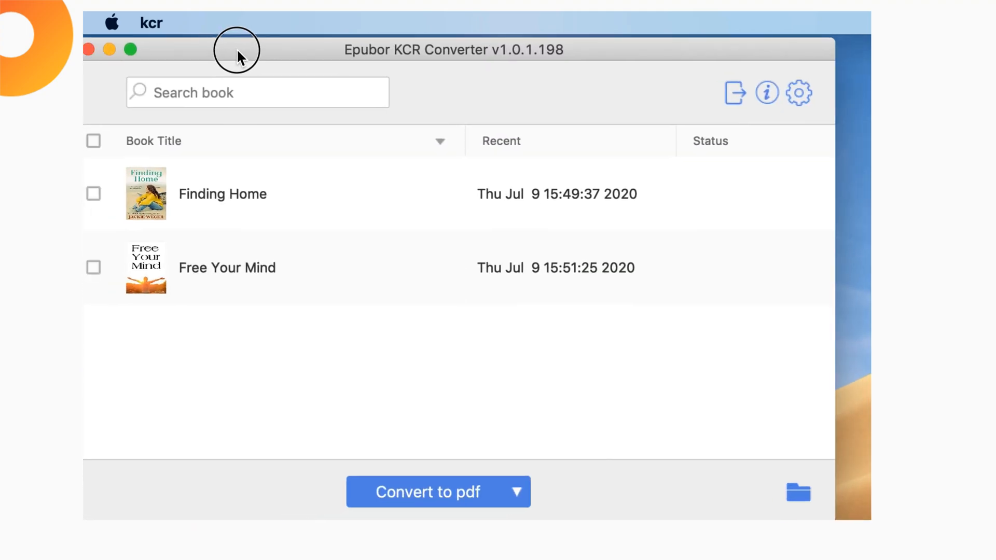
- Select both books, convert them to epub, and reveal the output KCR folder with the .epub files
left_click_drag(237, 50, 252, 52)
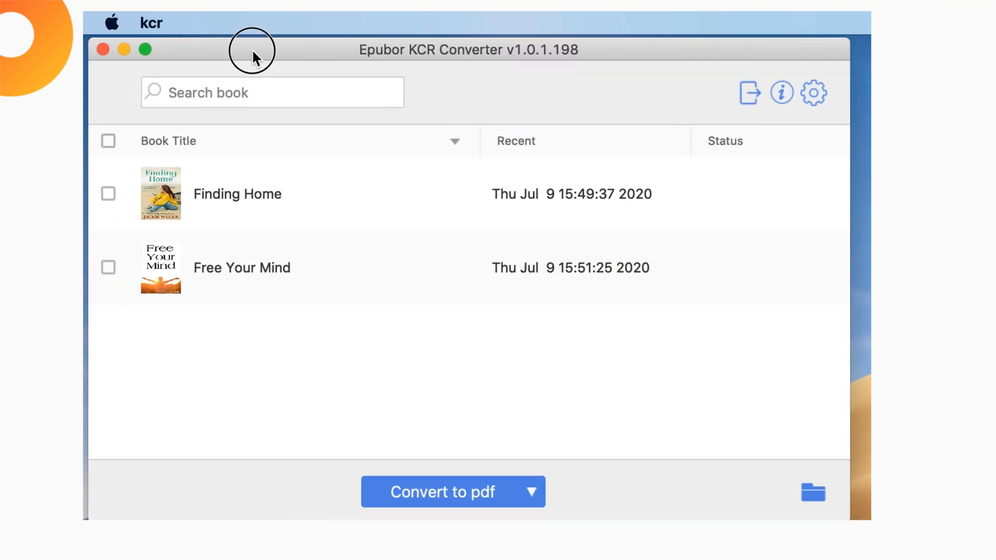
left_click(108, 141)
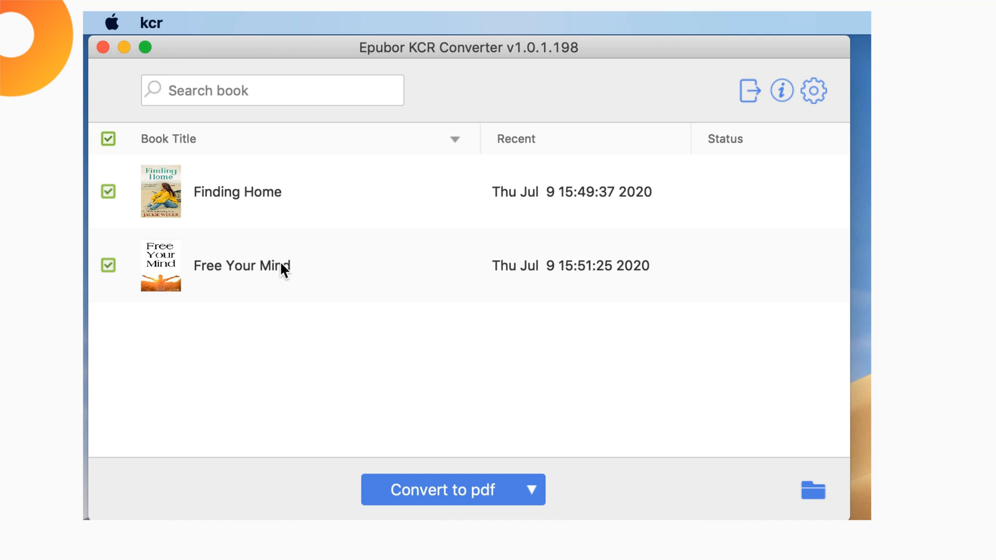
left_click(531, 488)
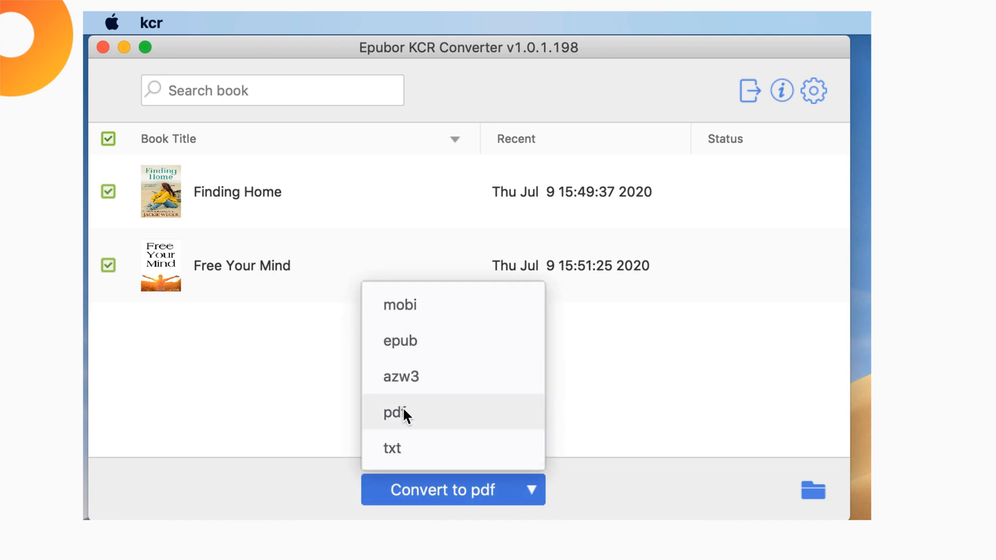
left_click(401, 342)
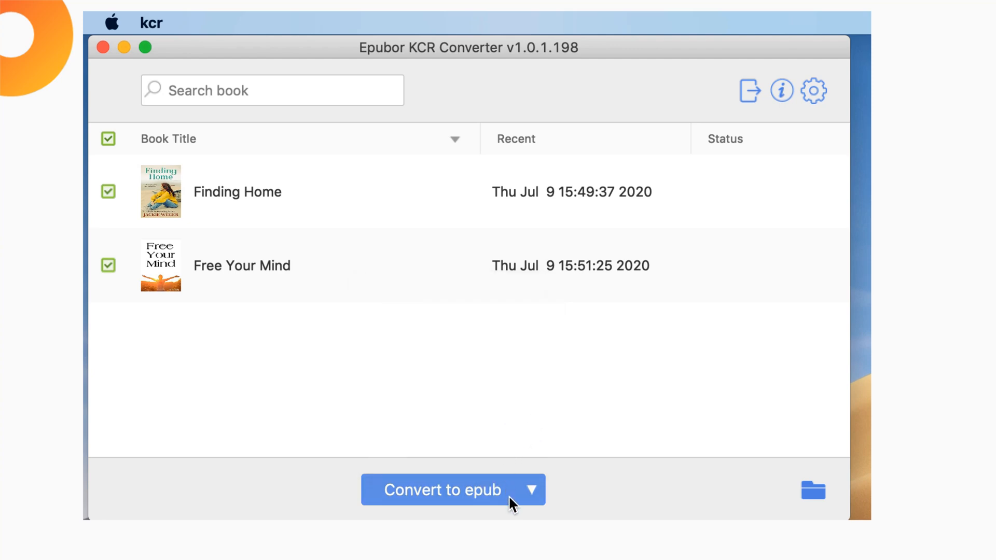
mouse_move(508, 494)
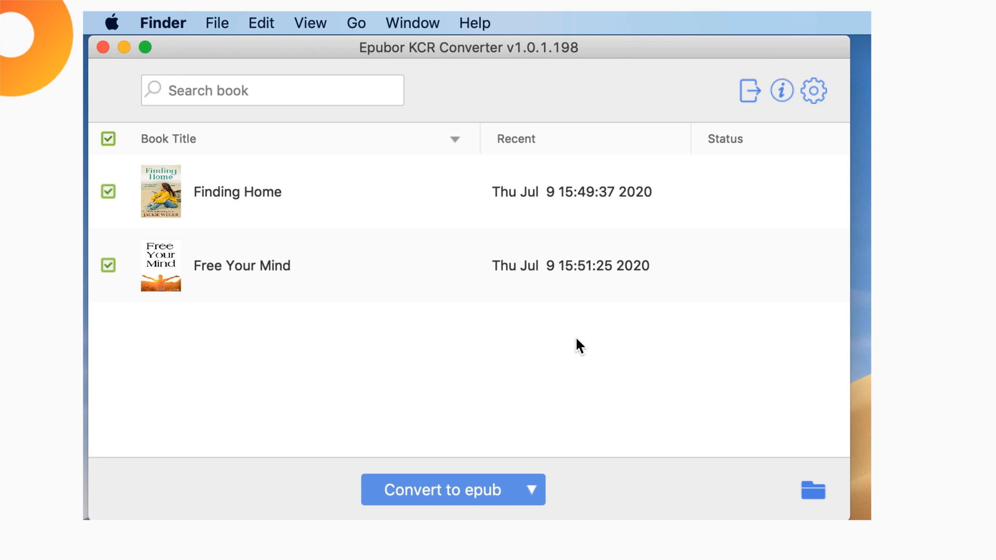
left_click(813, 490)
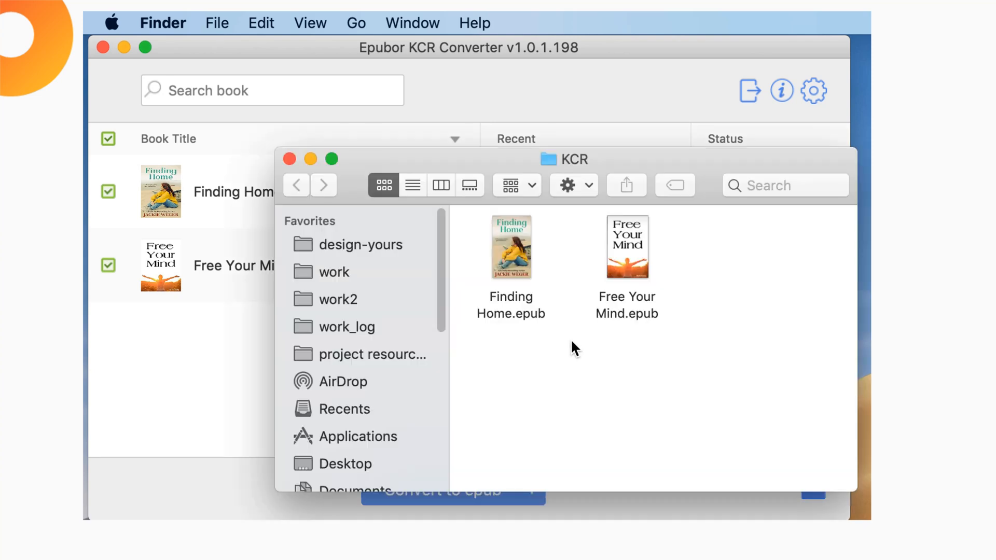